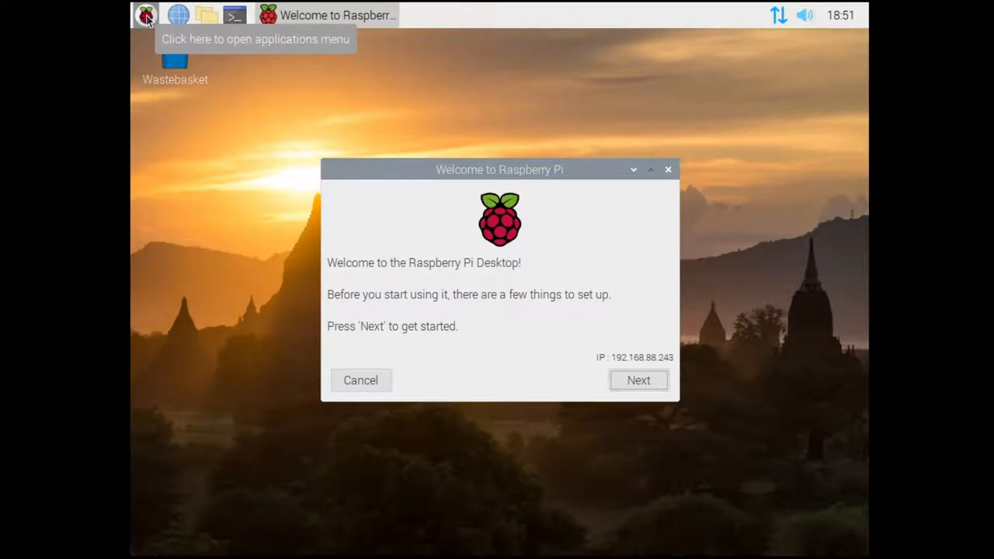
Dismiss the Welcome to Raspberry Pi wizard, skipping the software update check.
click(637, 379)
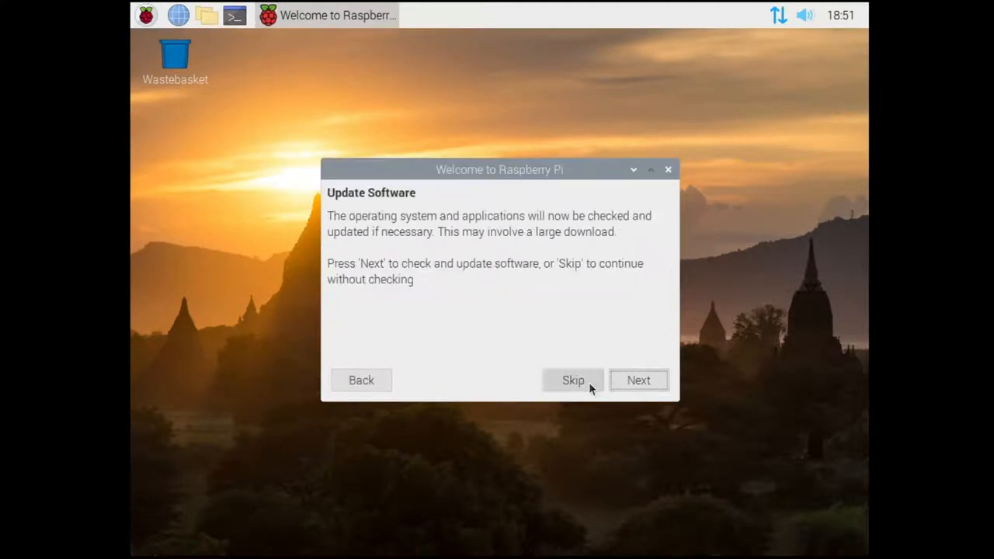
click(573, 379)
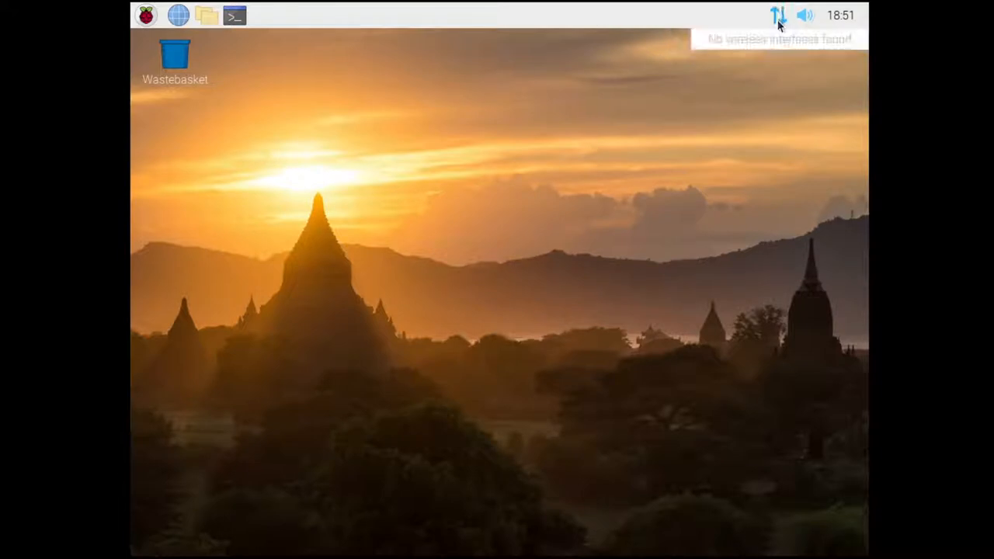
right_click(777, 16)
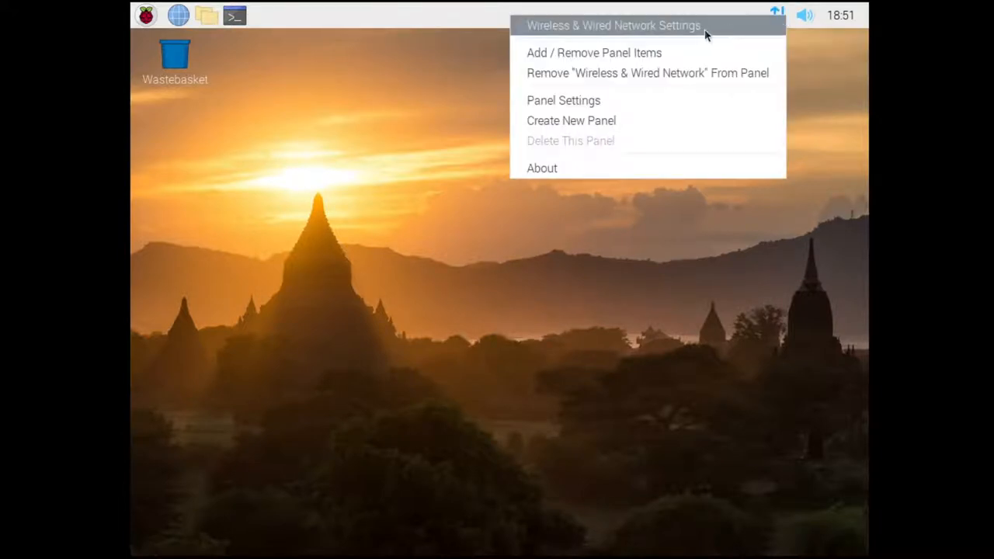
click(612, 24)
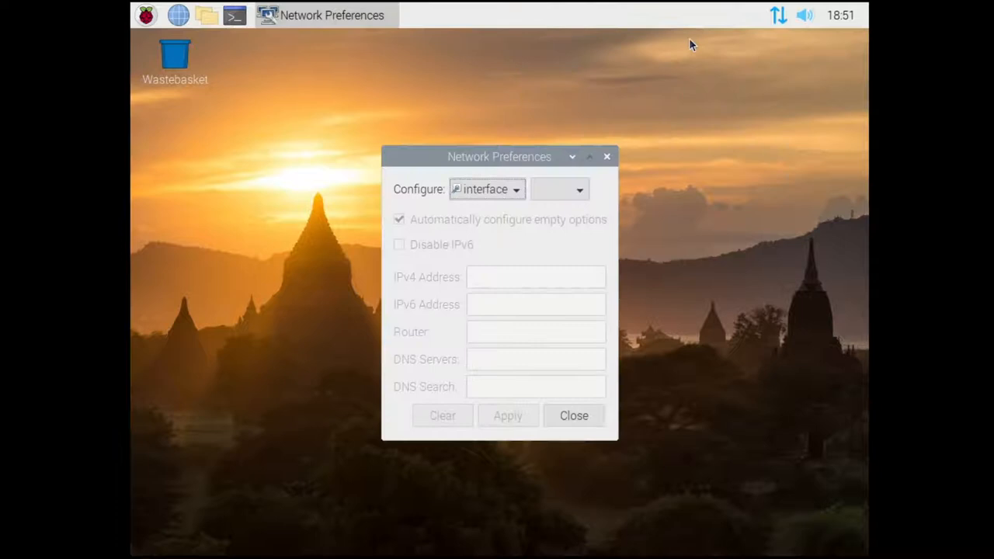
click(485, 190)
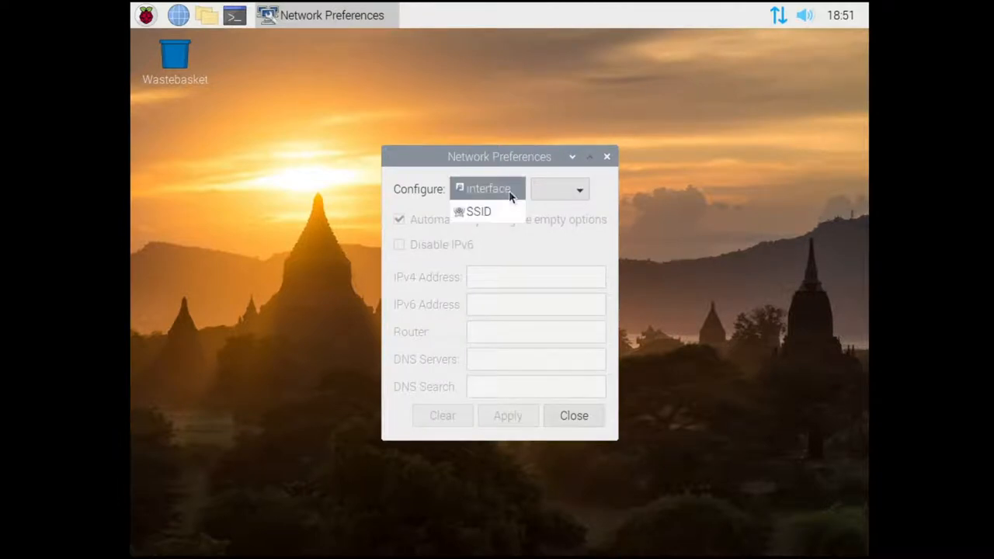
click(485, 188)
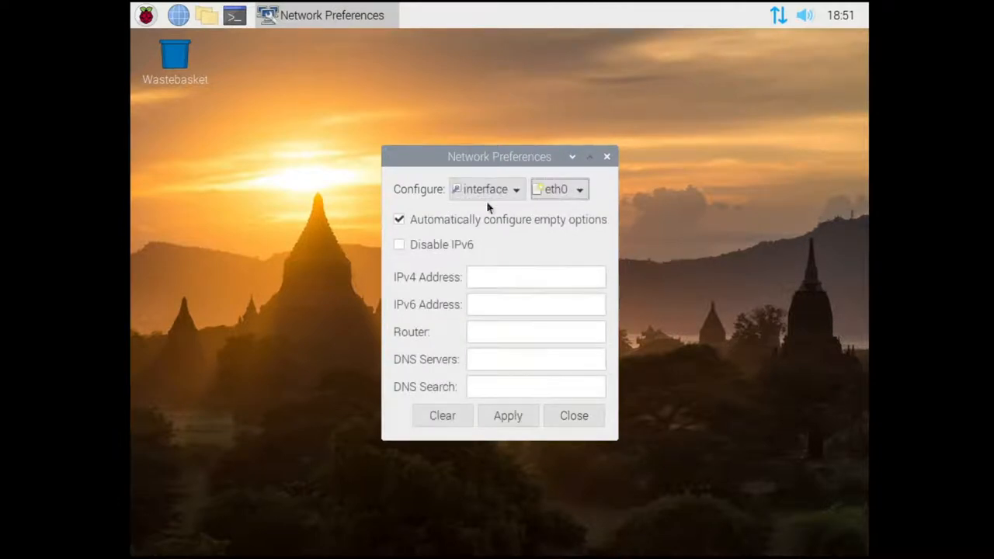
mouse_move(640, 370)
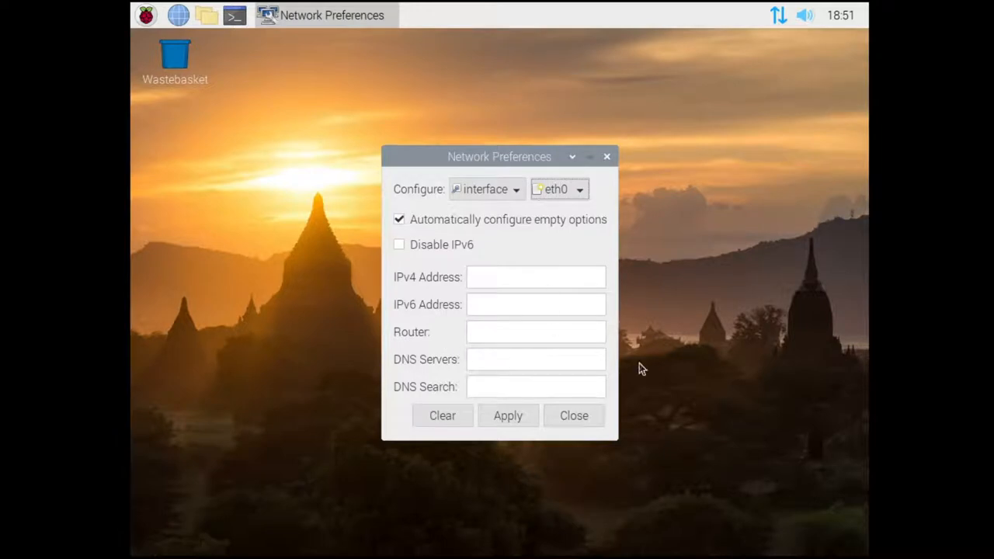
click(536, 332)
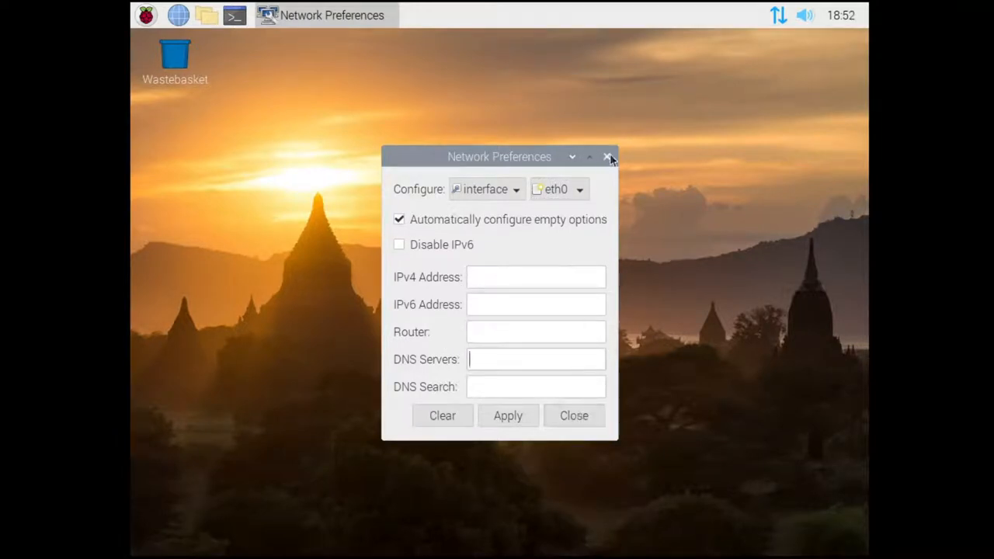
click(608, 157)
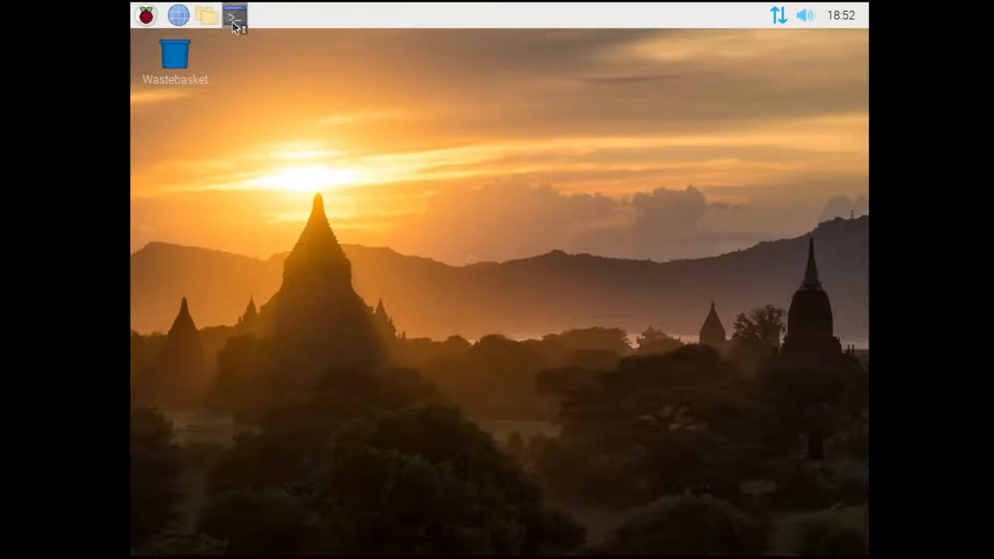
Start a terminal and run nano /etc/dhcpcd.conf to edit the DHCP client config.
click(233, 15)
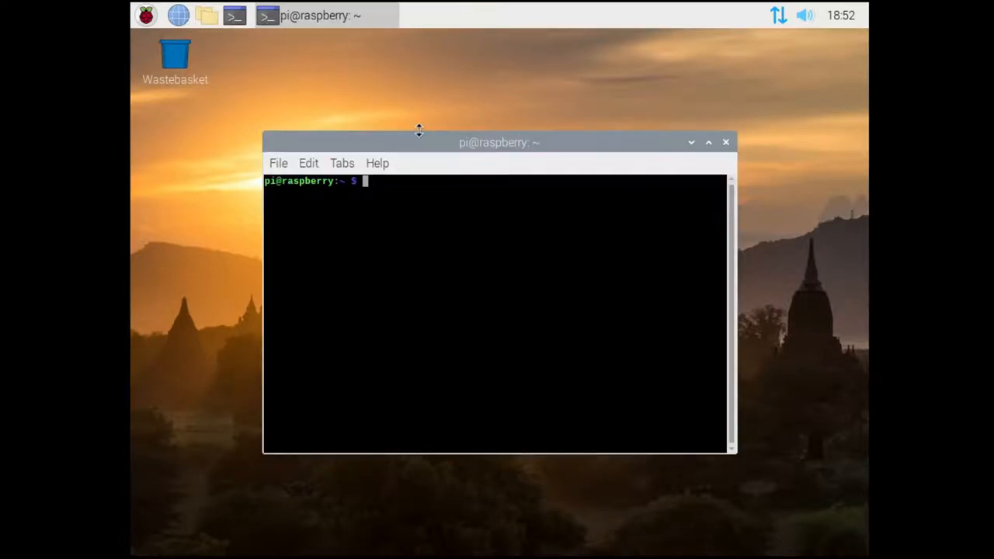
text(nano)
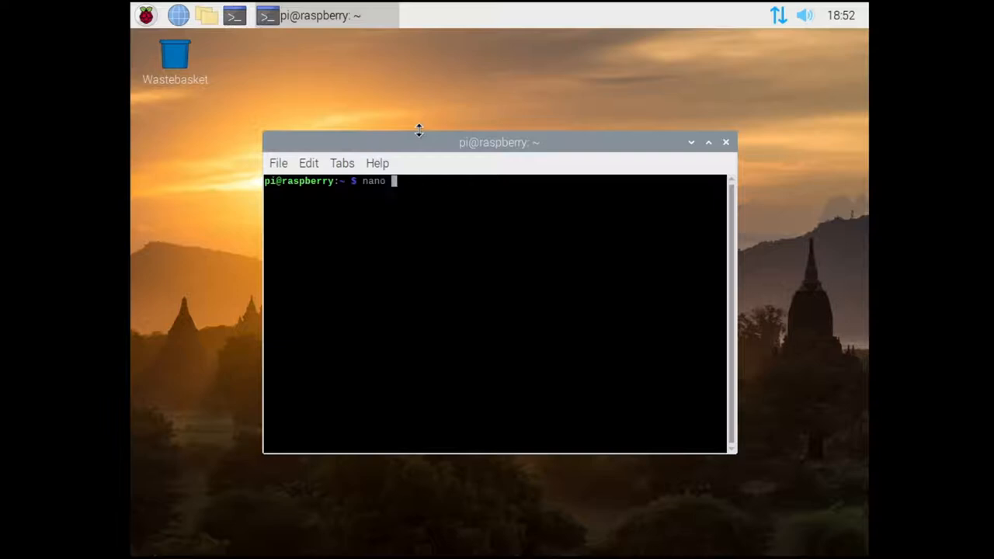
text(/etc/dh)
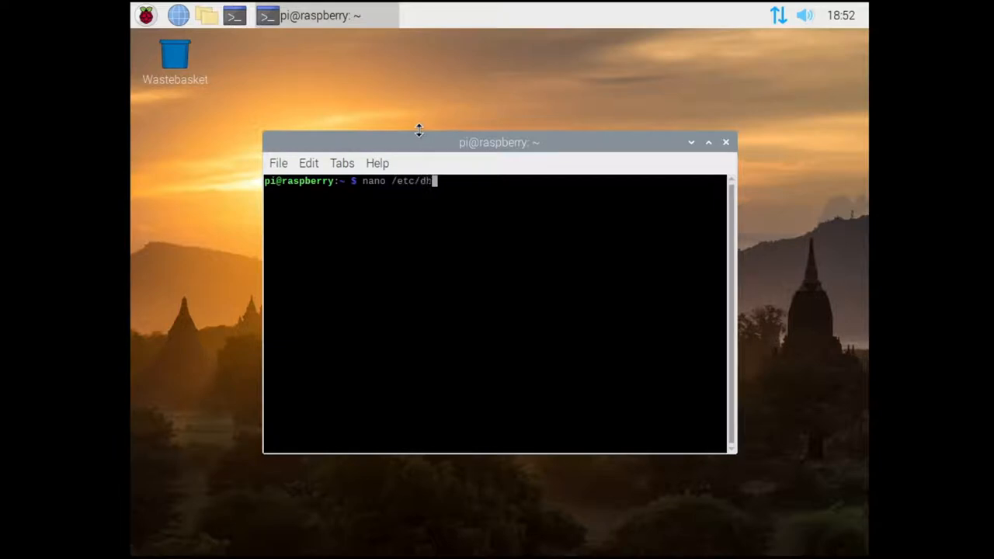
text(pcd.conf)
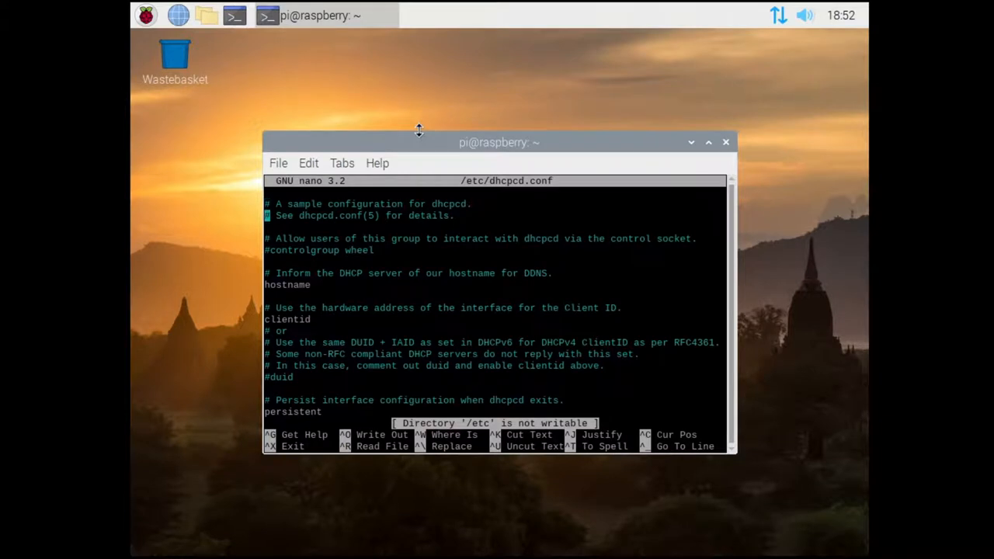
Uncomment the eth0 static block, change addresses to 192.168.88.x, and save the file.
scroll(down, 3)
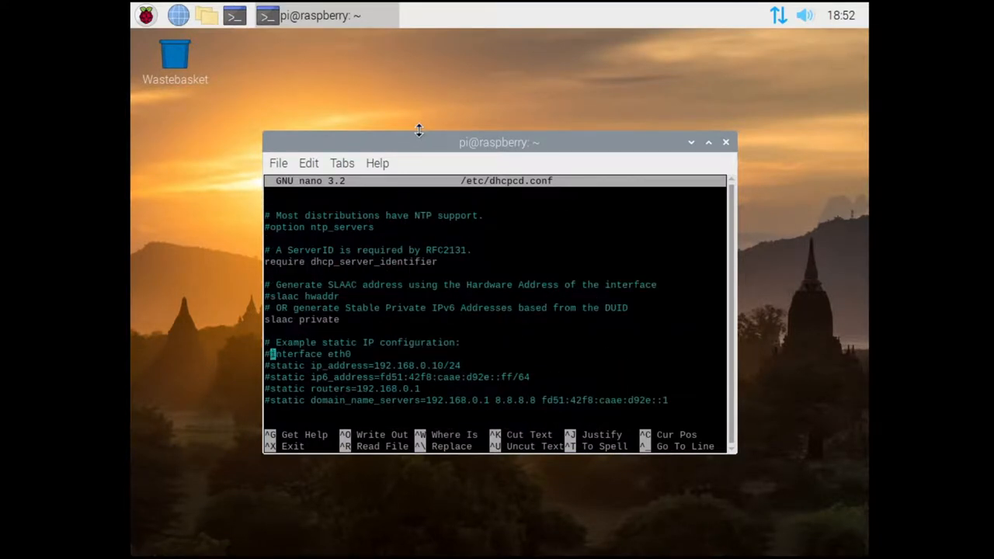
key(Delete)
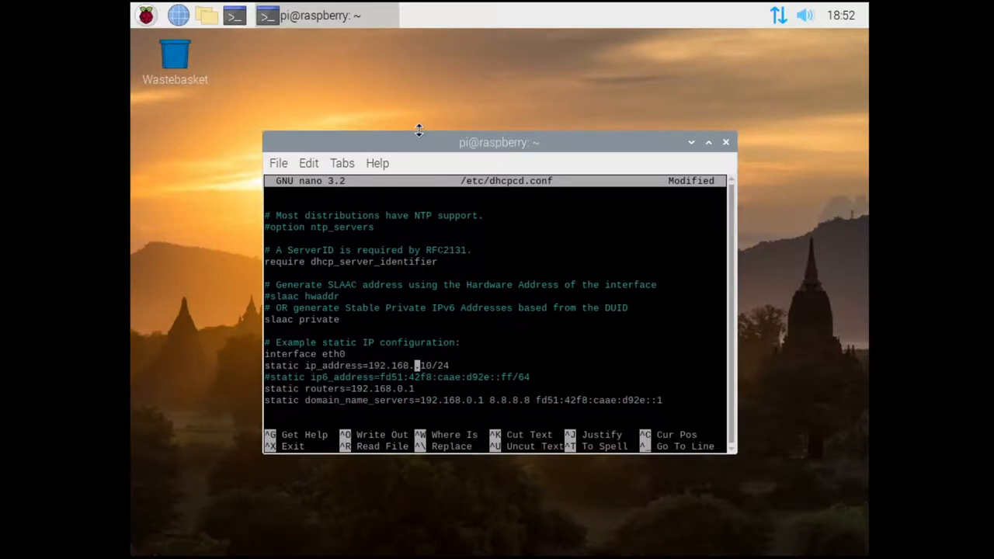
text(88.)
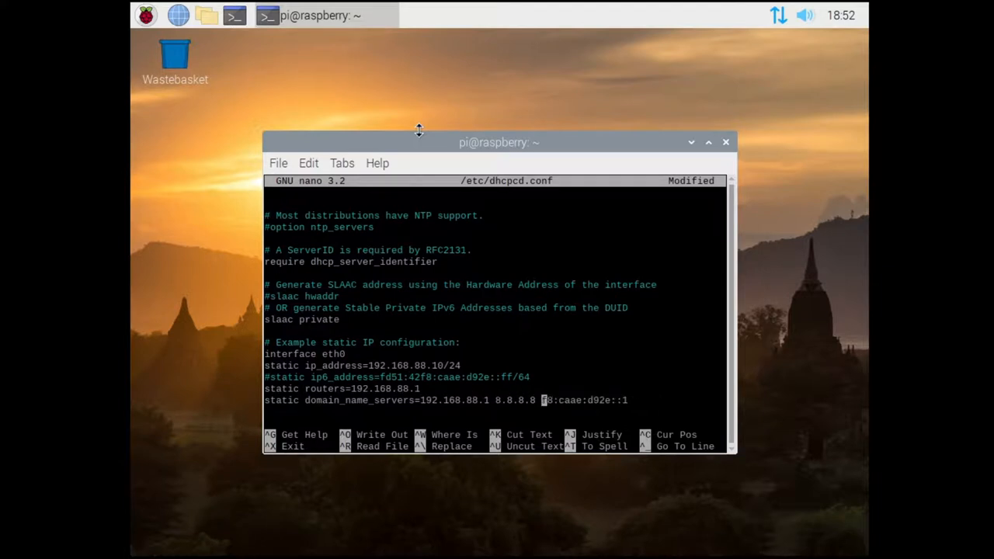
key(ctrl+o)
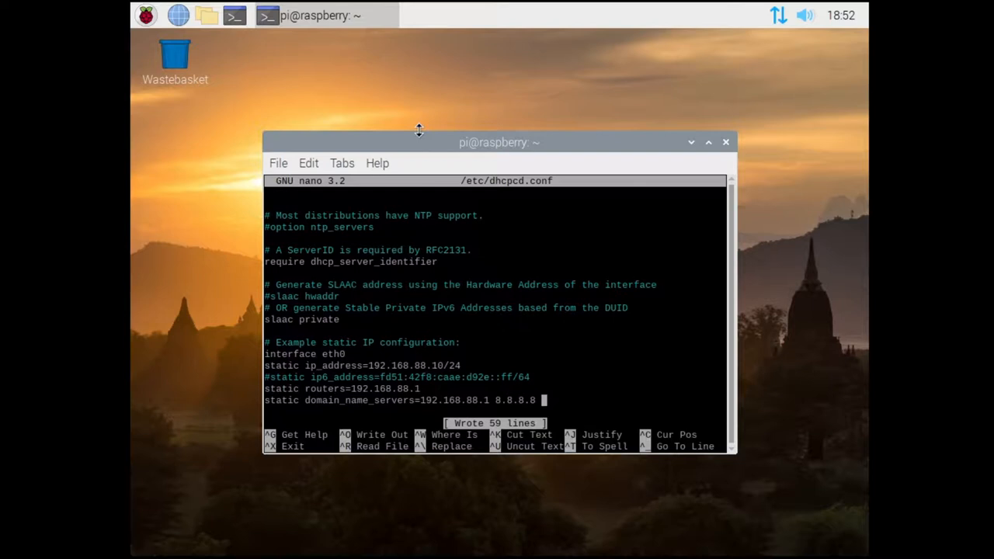
Exit nano, close Network Preferences, and enter ip addr in a new terminal.
key(ctrl+x)
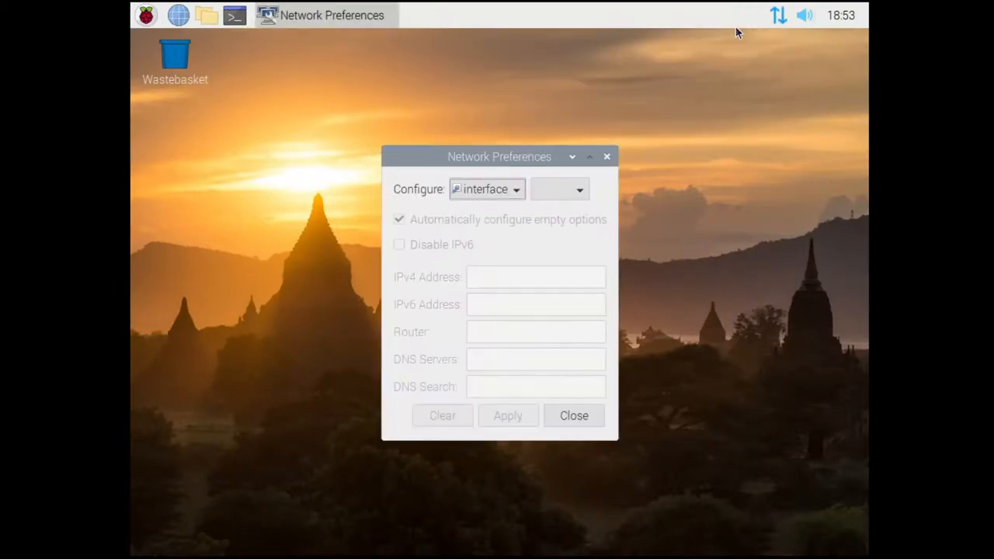
click(559, 189)
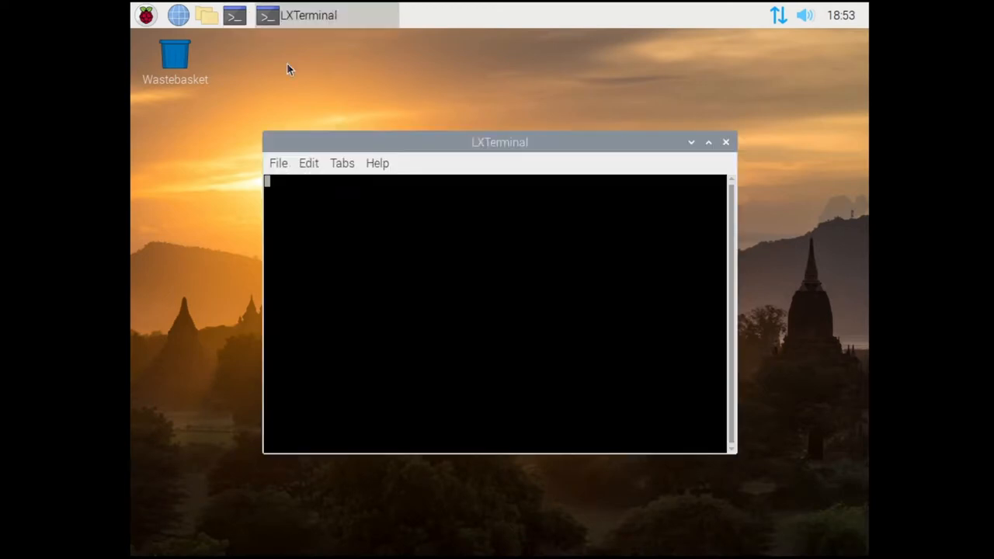
text(ip addr)
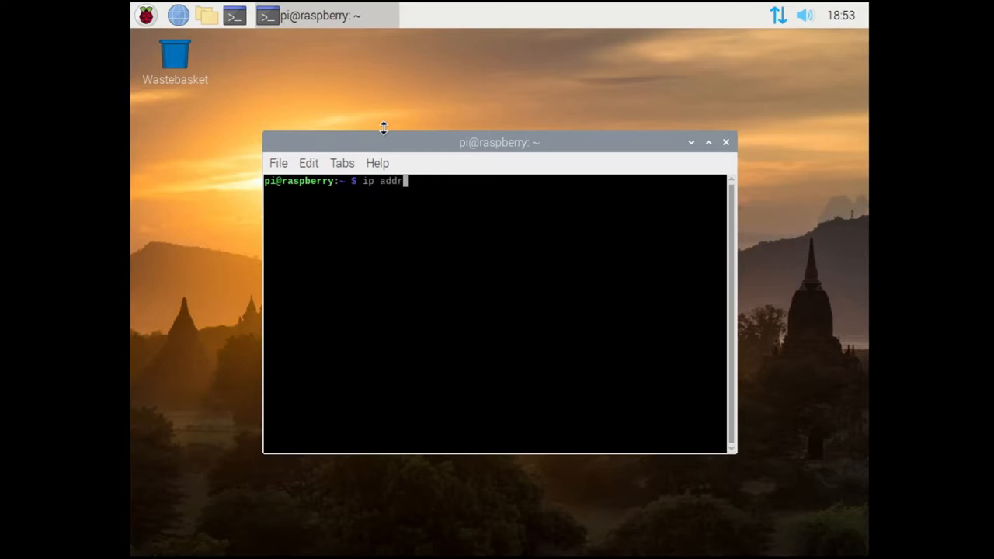